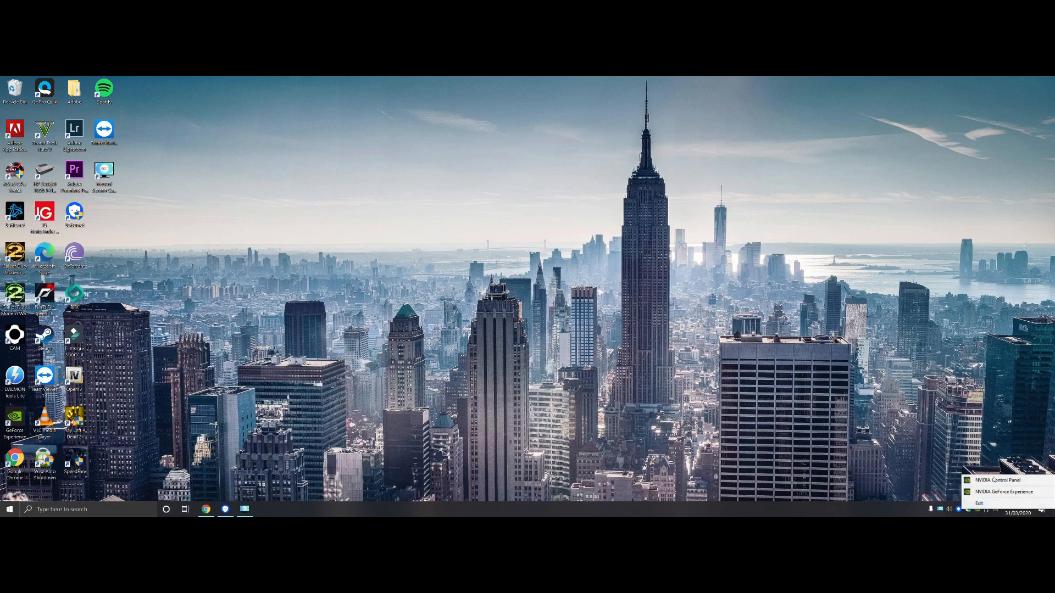
# Open NVIDIA Control Panel from the desktop right-click menu.
pyautogui.rightClick(228, 316)
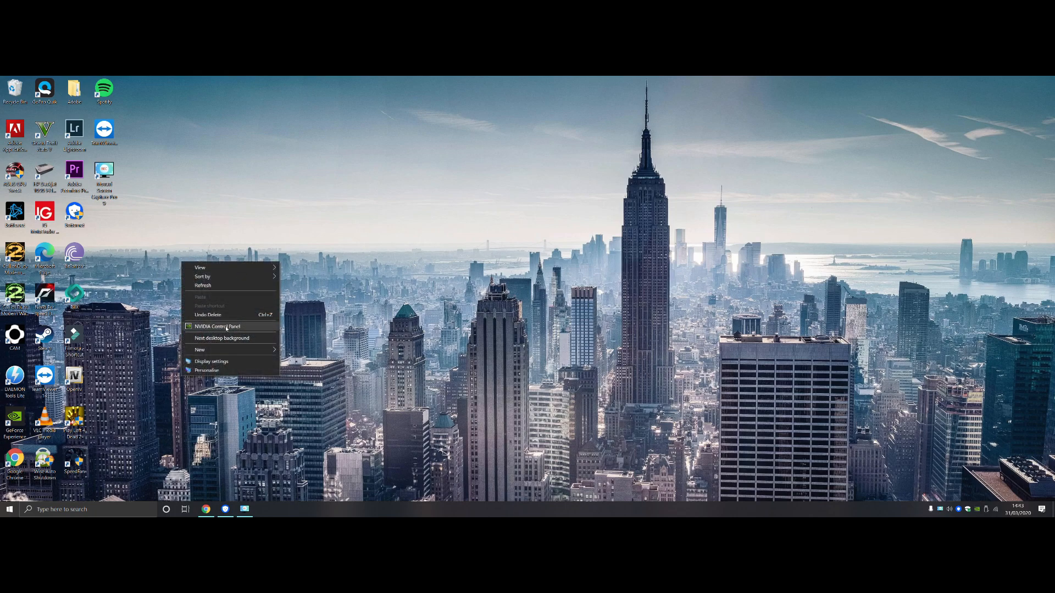
pyautogui.click(545, 367)
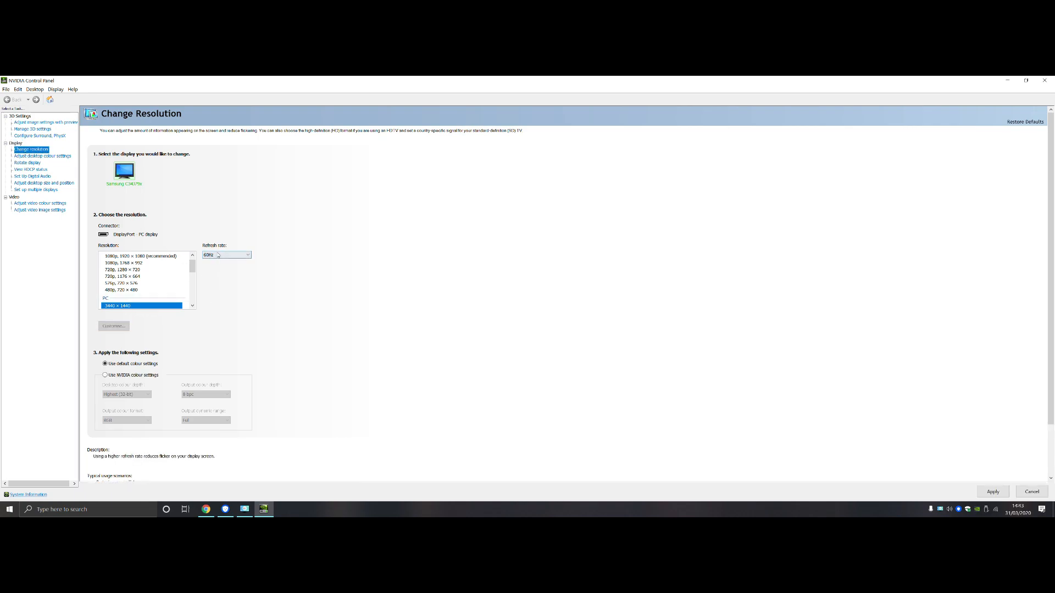
# Select 3440 × 1440, check available refresh rates, and start a new custom resolution.
pyautogui.scroll(-3)
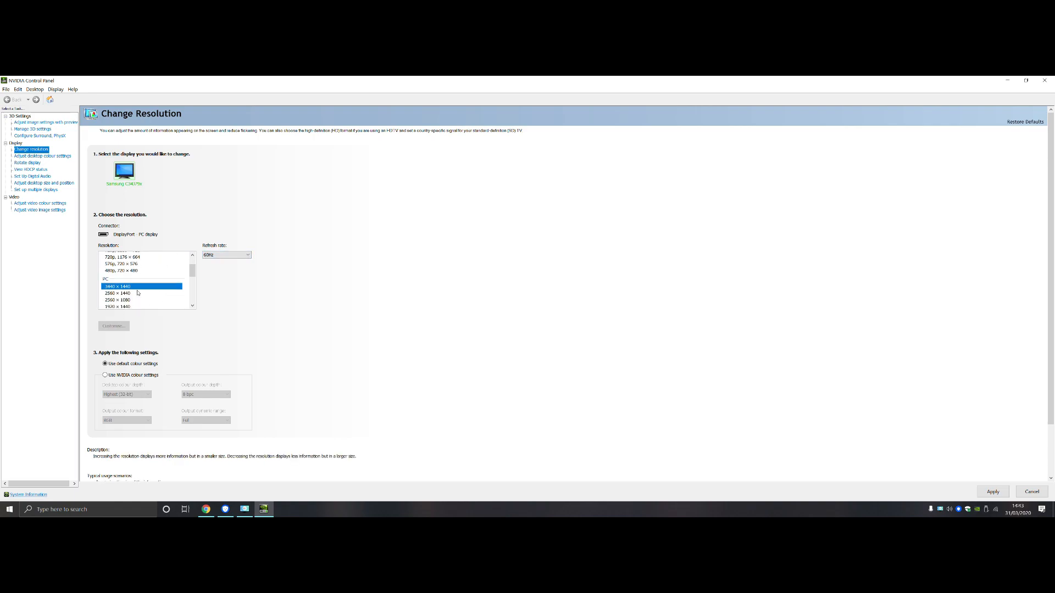
pyautogui.click(246, 255)
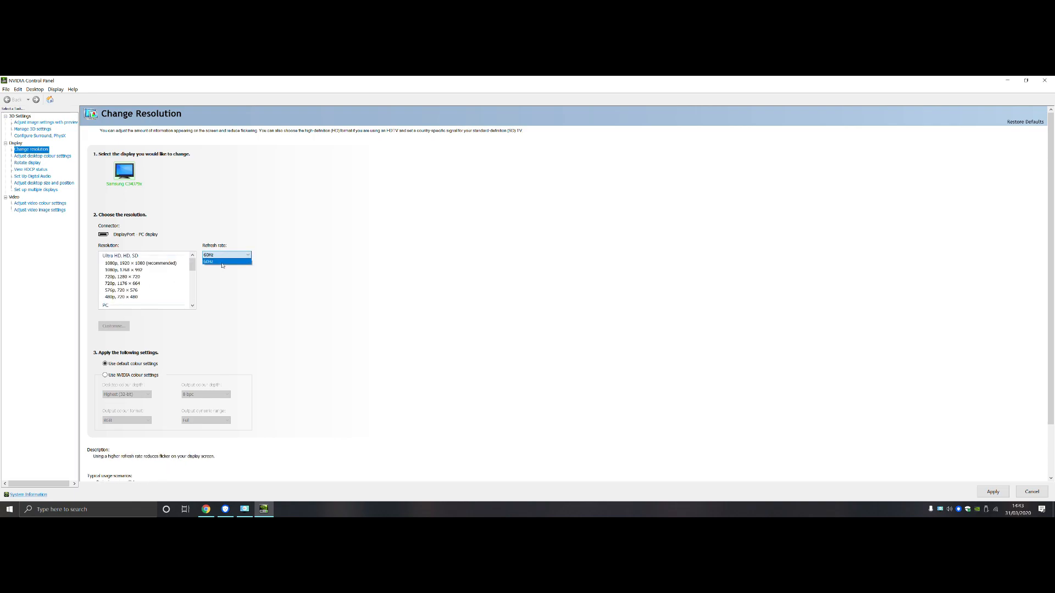
pyautogui.click(222, 262)
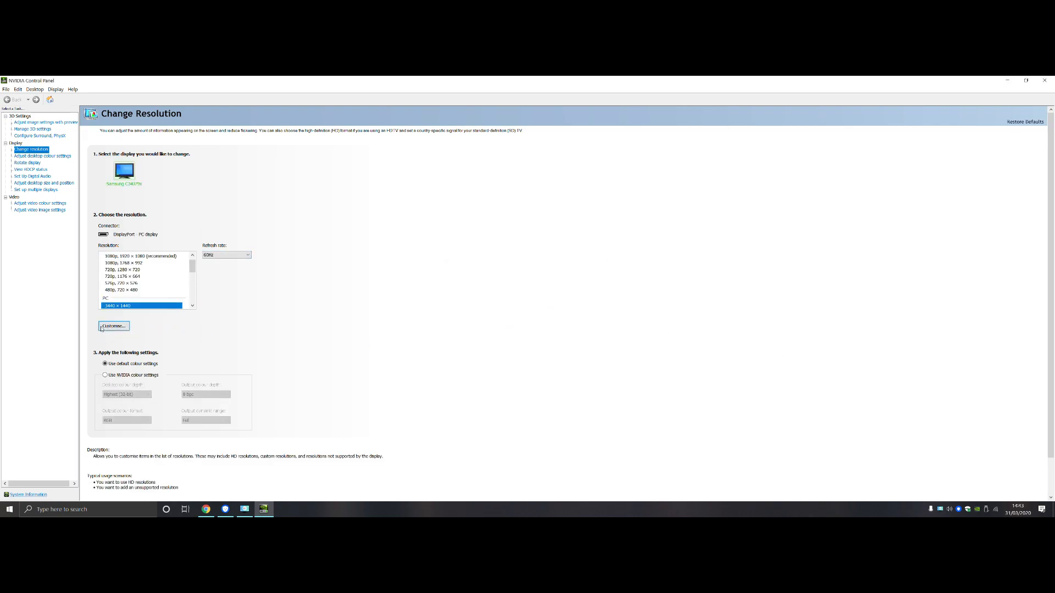
pyautogui.click(113, 327)
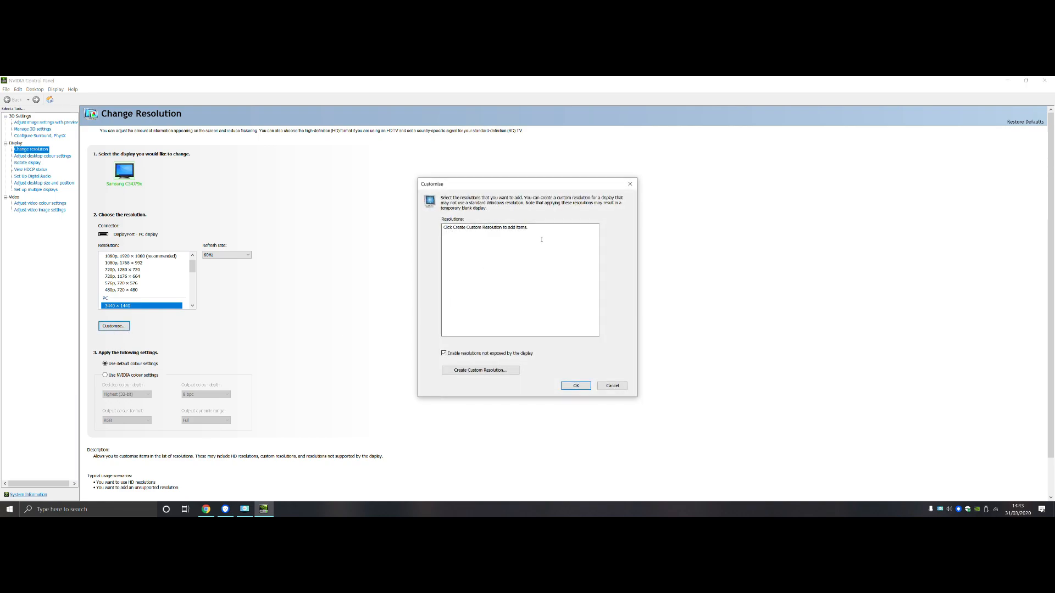
pyautogui.click(480, 370)
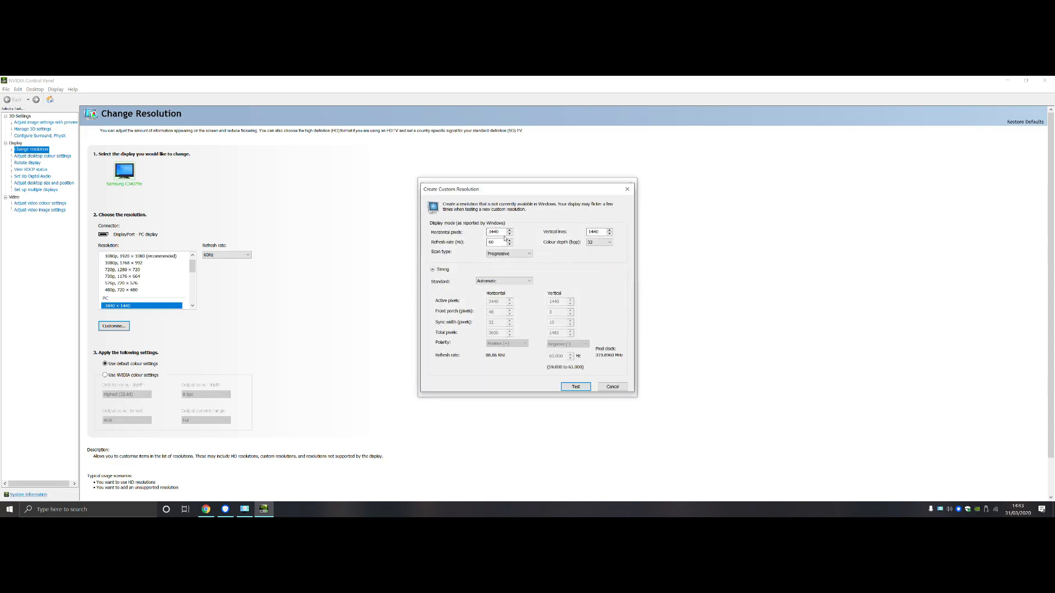
# Set refresh rate to 100 Hz, pass the test, save it, and close the dialog.
pyautogui.click(495, 232)
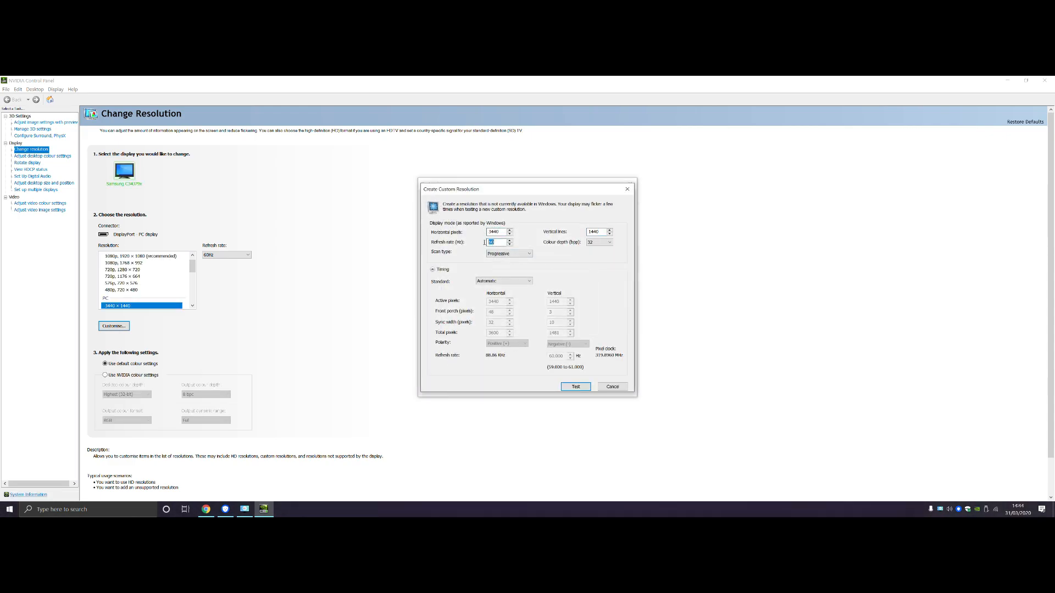
pyautogui.write('100')
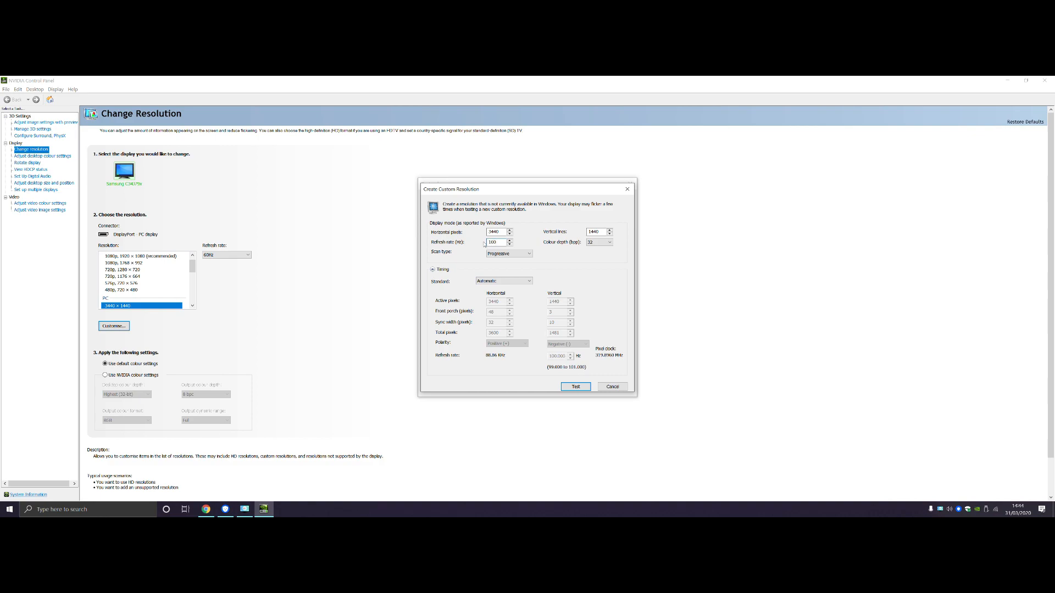
pyautogui.moveTo(463, 255)
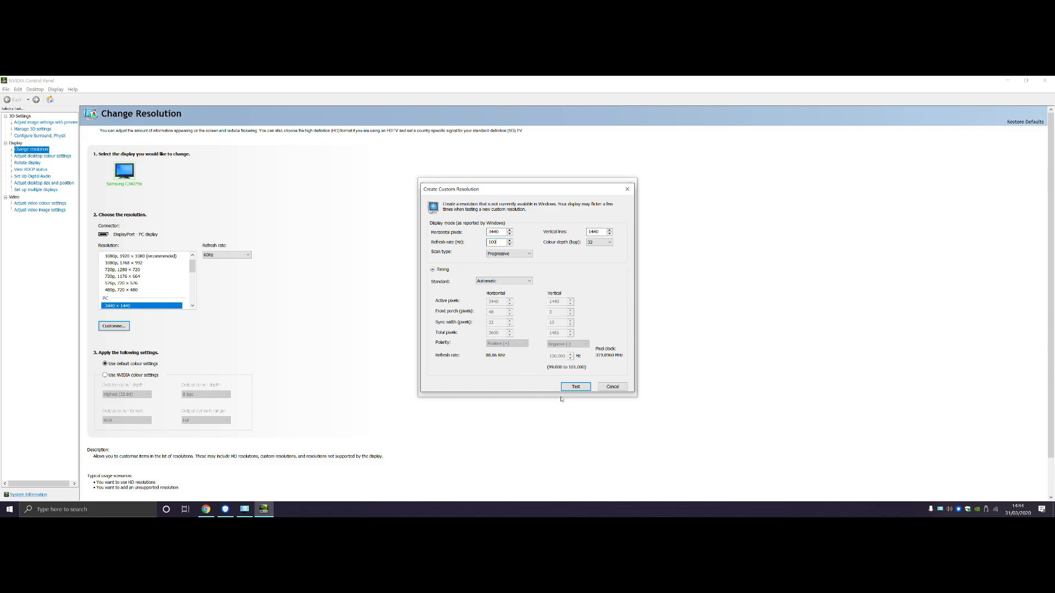
pyautogui.click(575, 387)
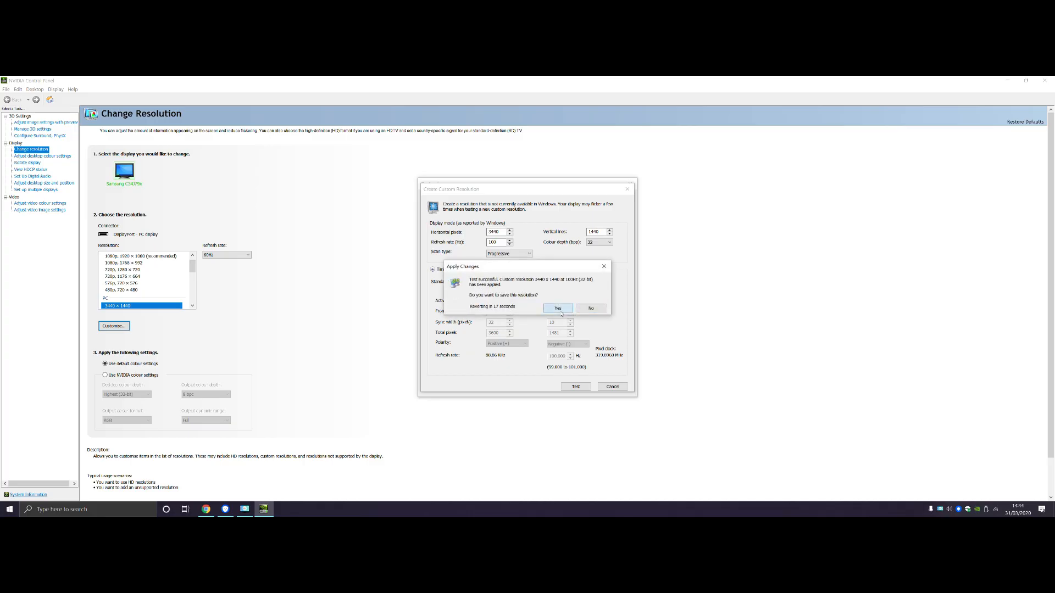
pyautogui.click(557, 308)
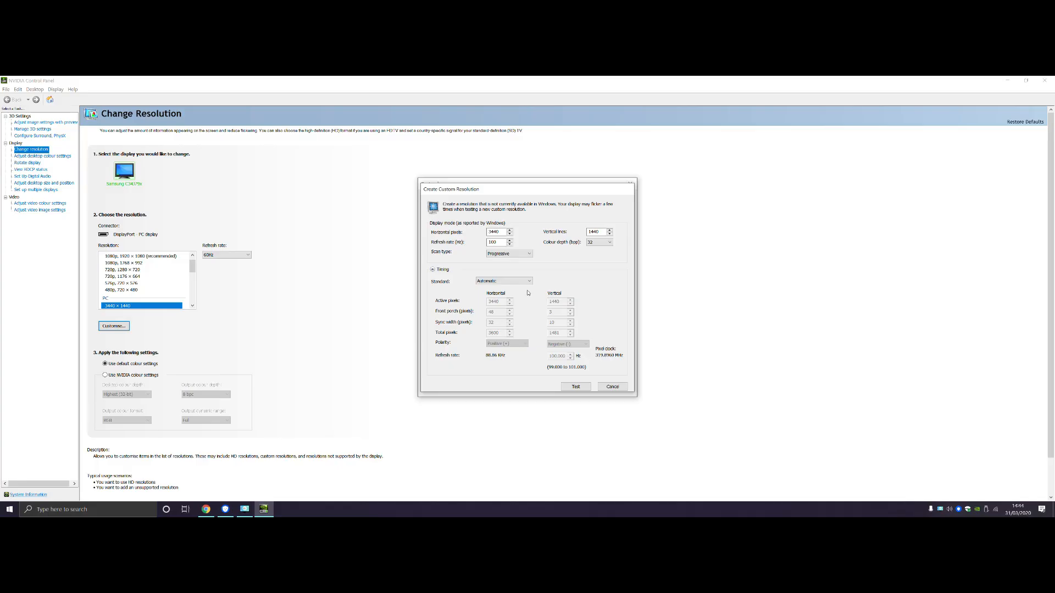
pyautogui.click(575, 386)
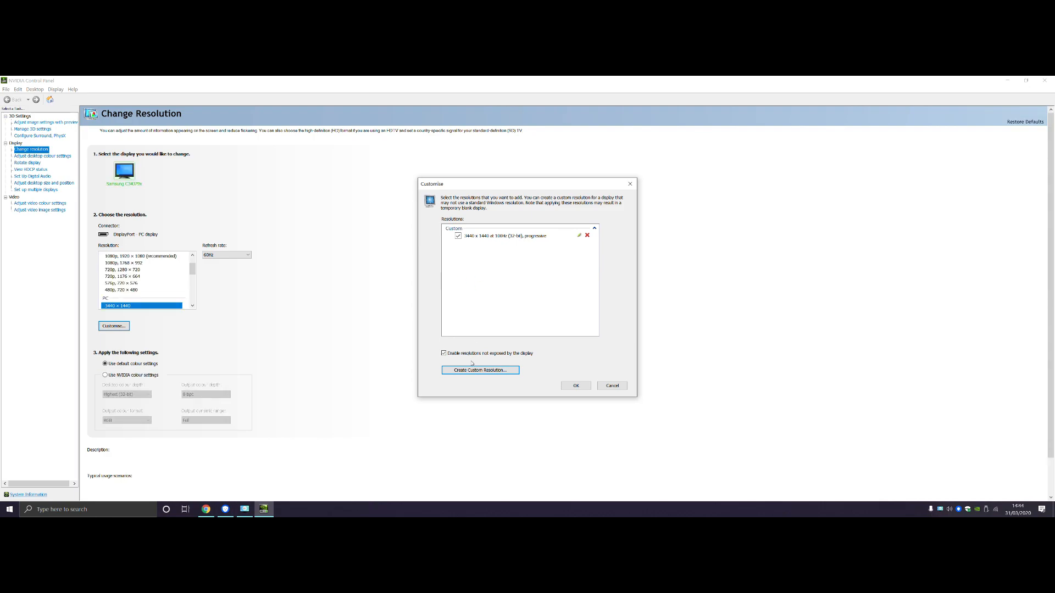
# Select the custom 3440 × 1440 entry, apply it, and keep the changes.
pyautogui.click(611, 386)
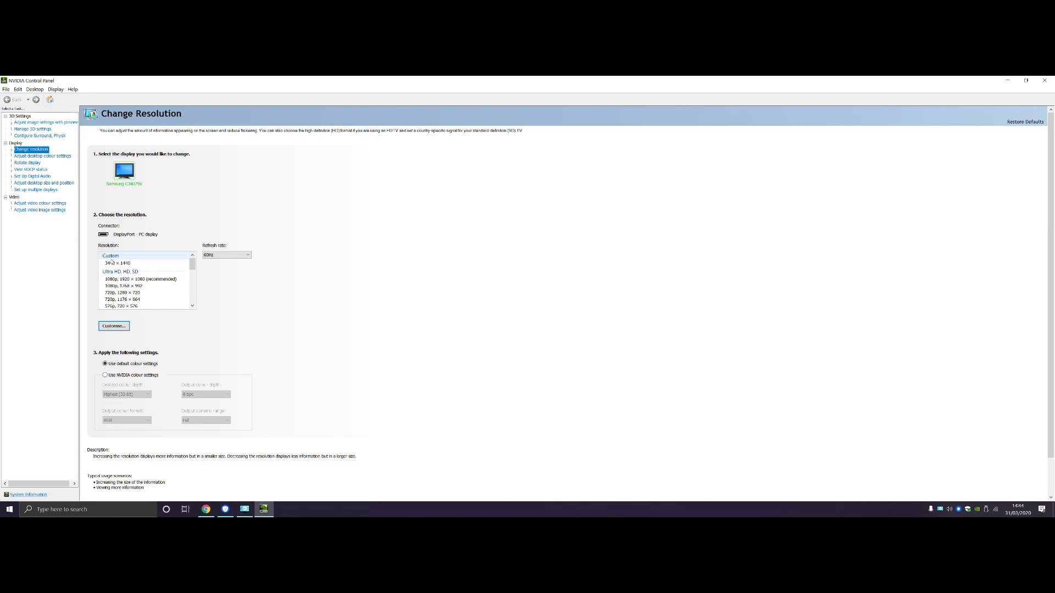
pyautogui.click(119, 263)
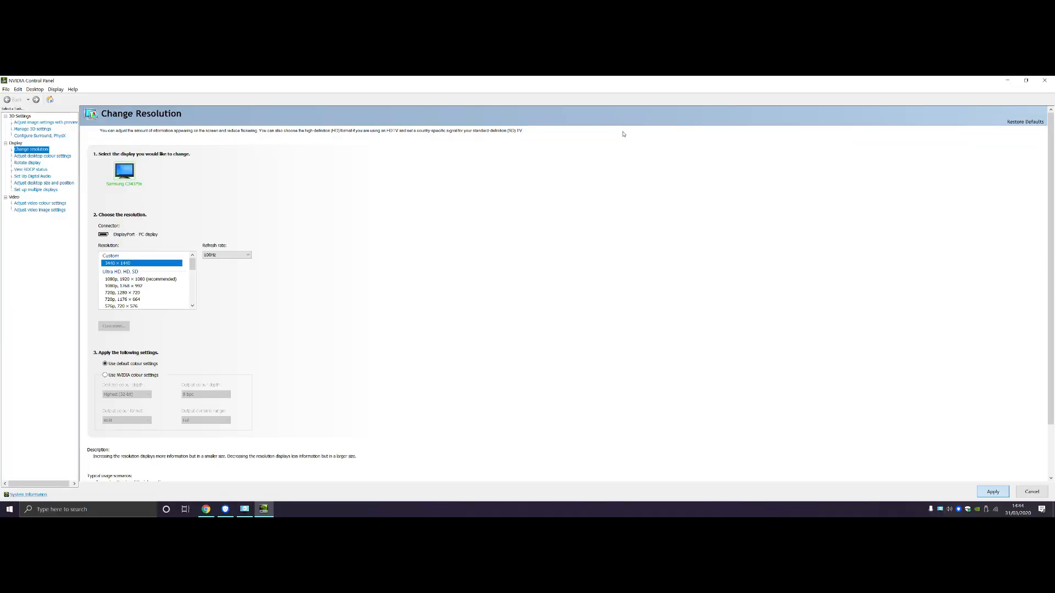
pyautogui.click(993, 491)
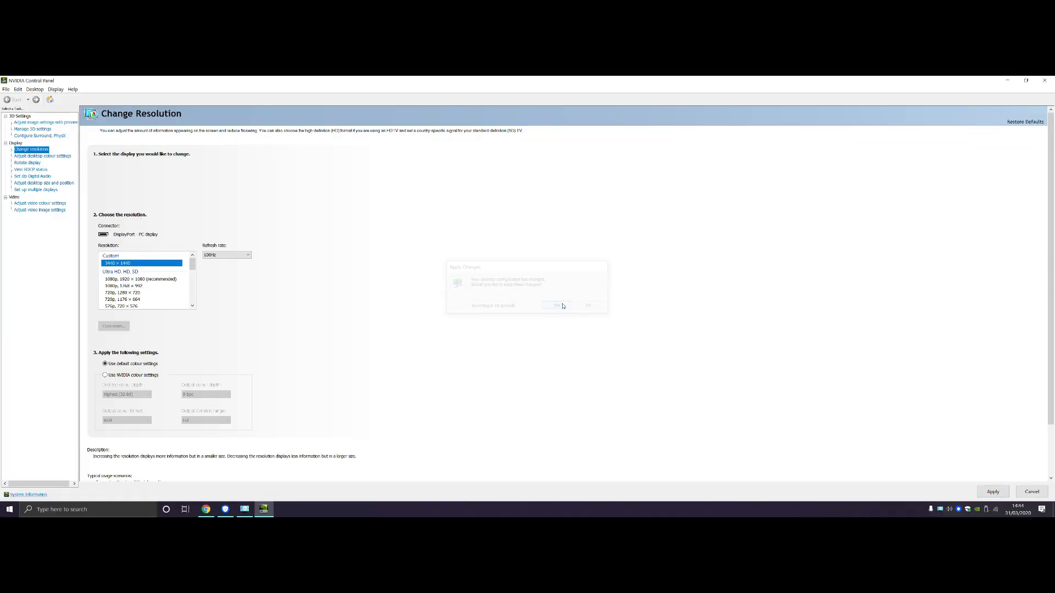
pyautogui.click(555, 305)
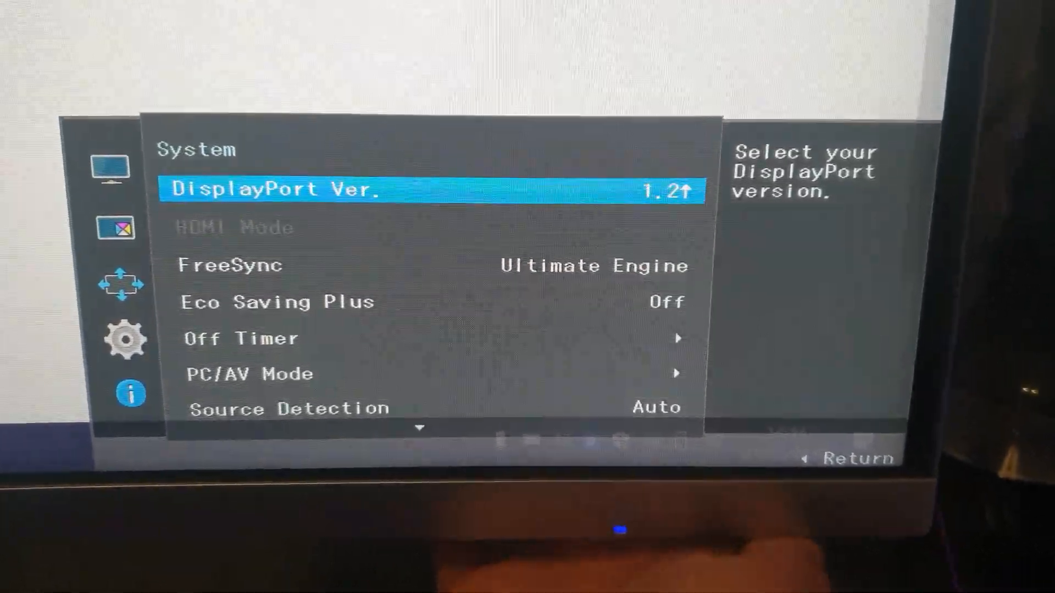
# Move down in the monitor's System menu to FreeSync, set to Ultimate Engine.
pyautogui.press('down')
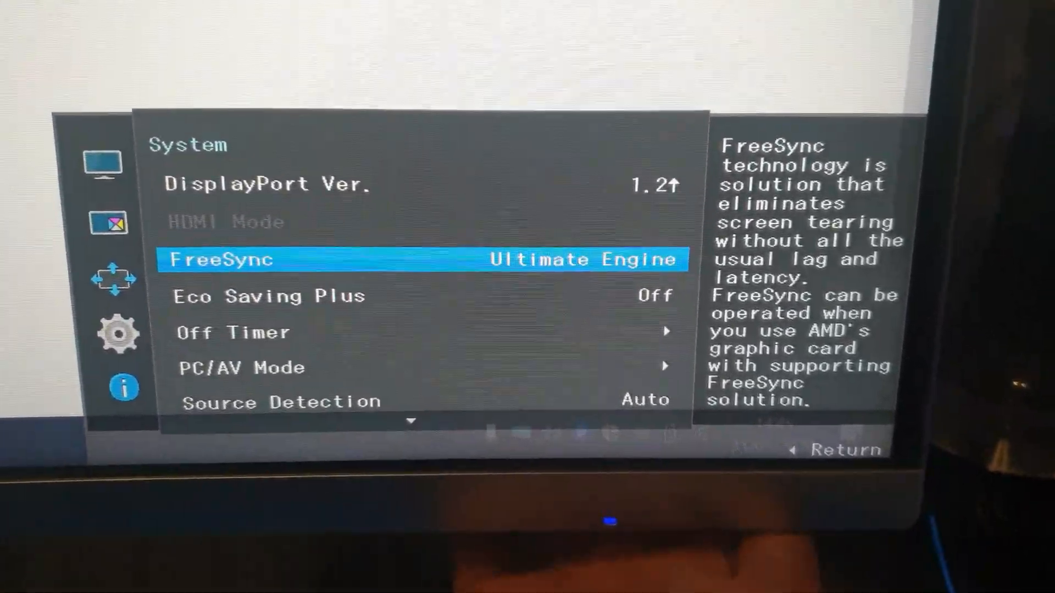